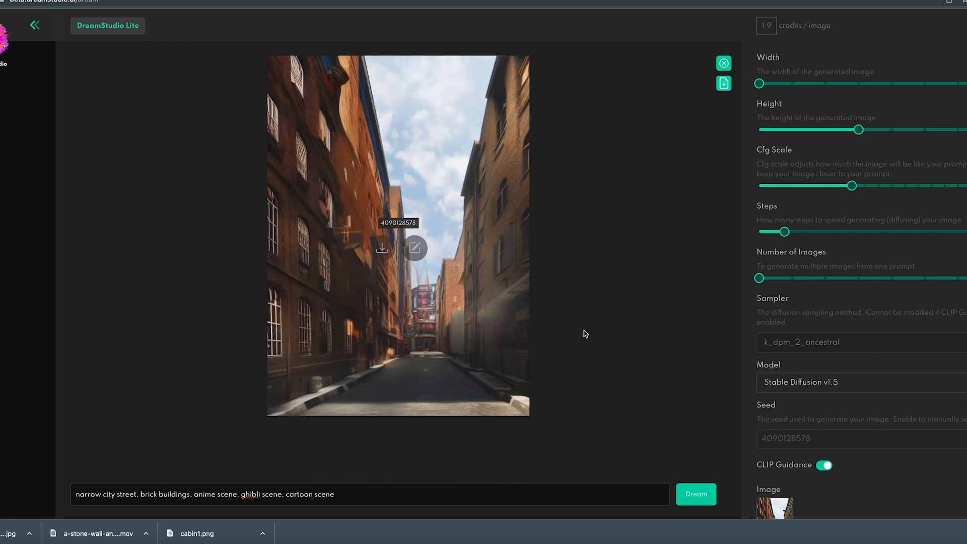
mouse_move(794, 293)
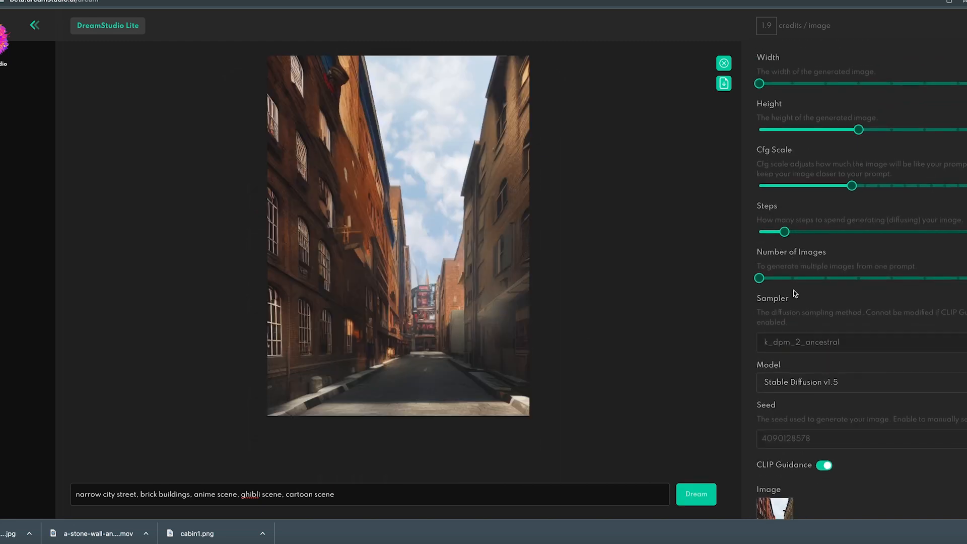
Reveal the Image section and show the initial-image editor for the street picture.
scroll(down, 3)
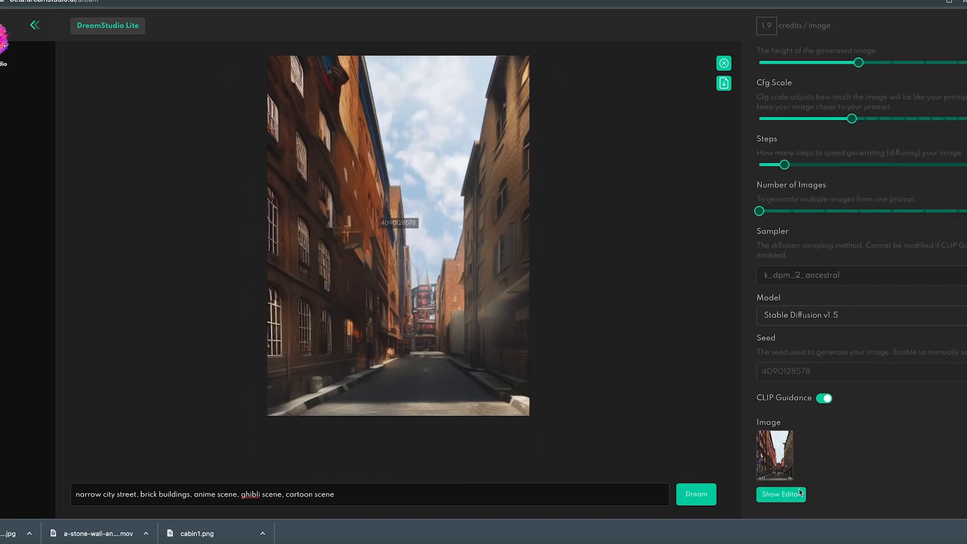
click(780, 493)
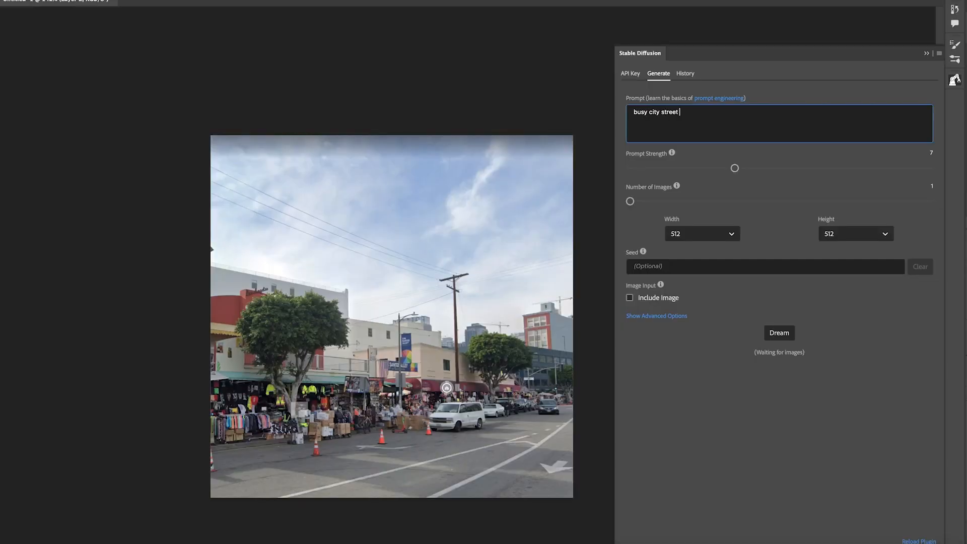
Extend the prompt with 'with storefronts and city build' and run Dream on the street photo.
text(with storefronts and city build)
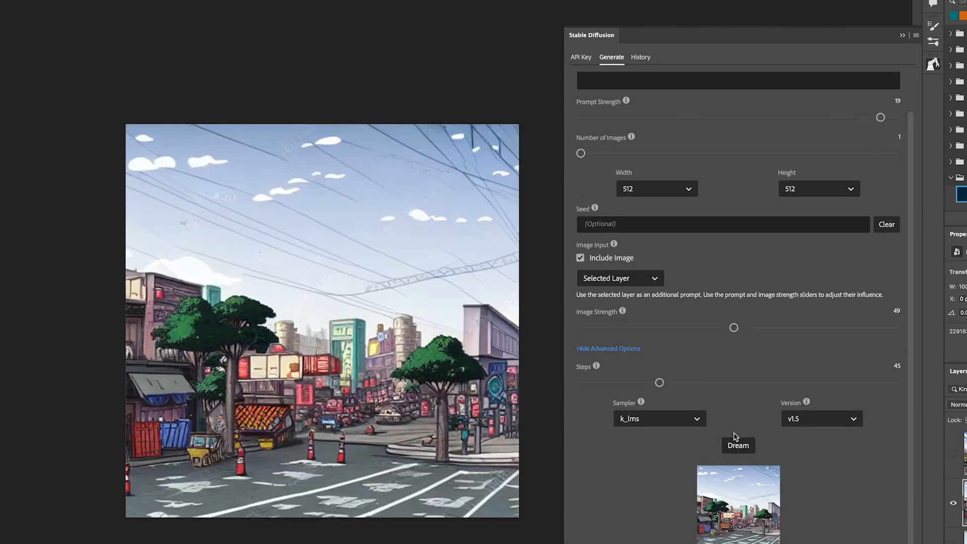
click(737, 445)
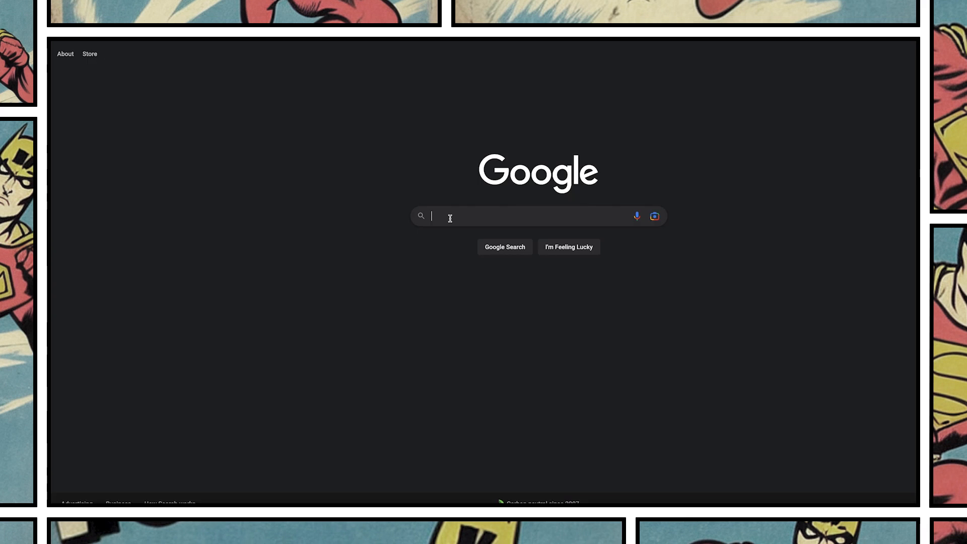
Search Google for 'tinkercad', reach the site and sign in with a personal account.
text(tinkercad)
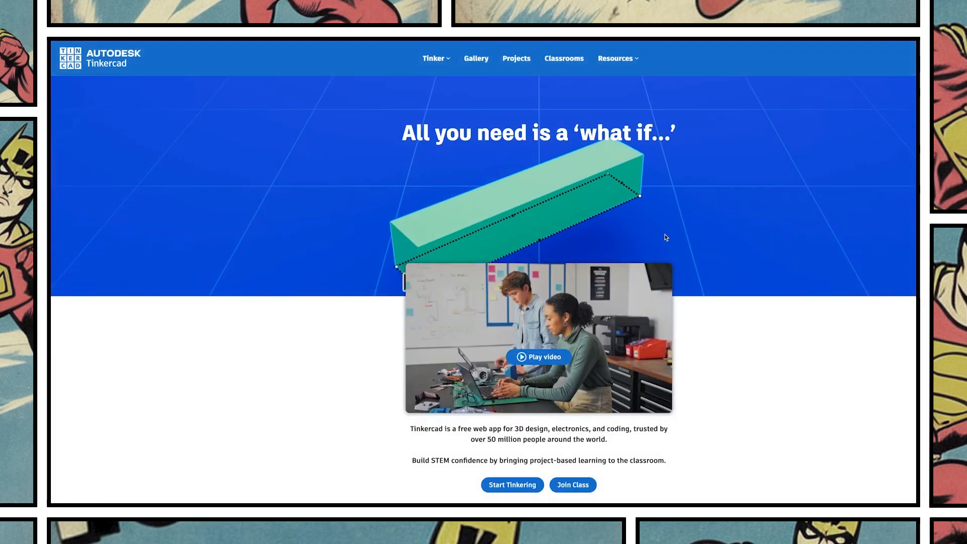
click(512, 484)
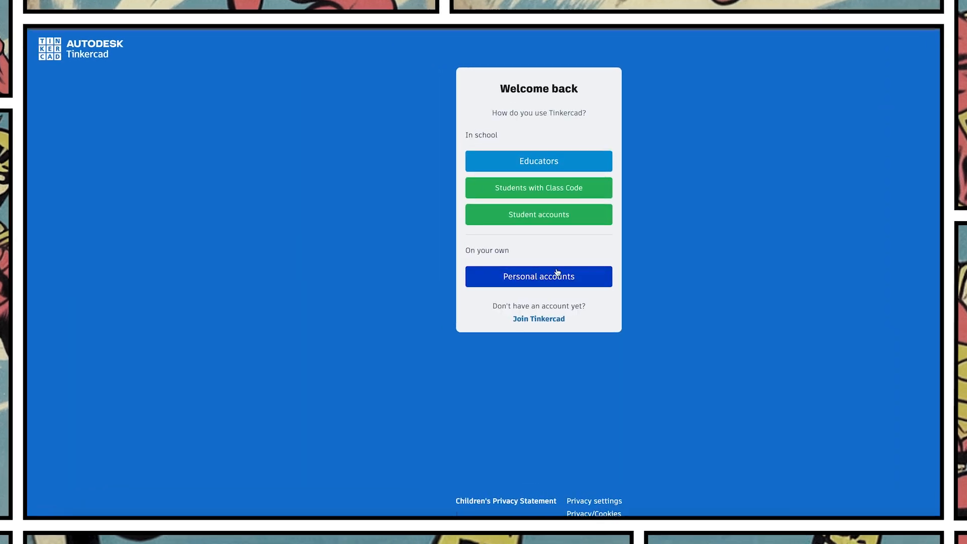
click(538, 276)
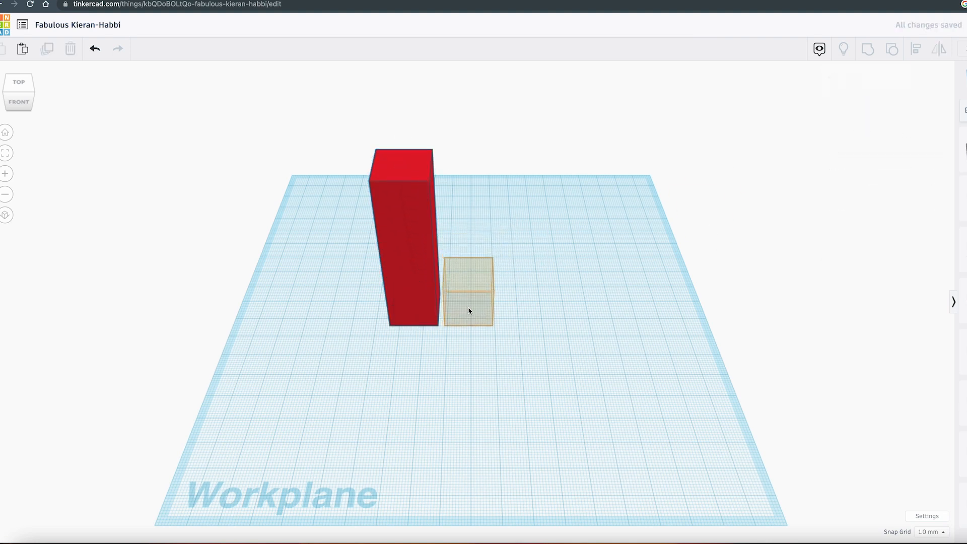
On an empty workplane place a paraboloid and paste copies to form overlapping hills.
click(477, 293)
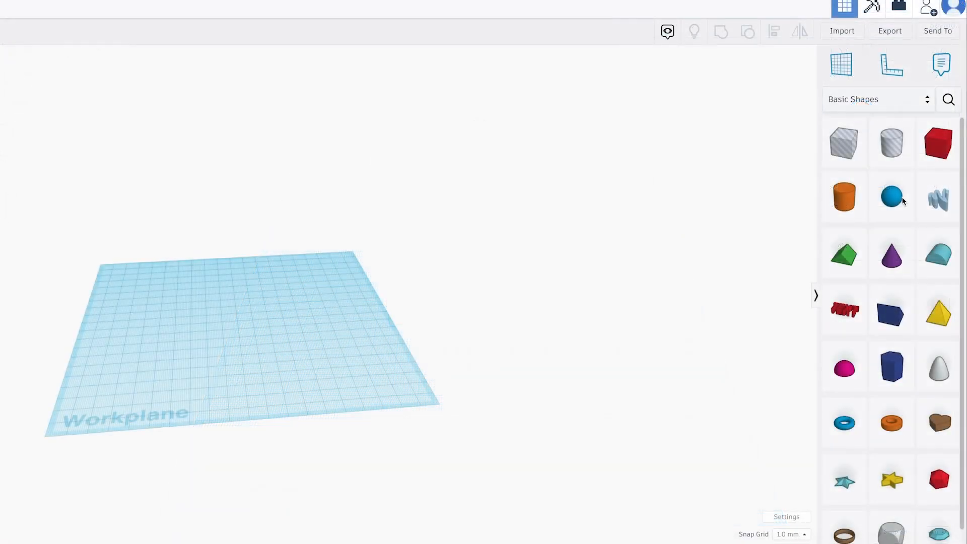
mouse_move(944, 370)
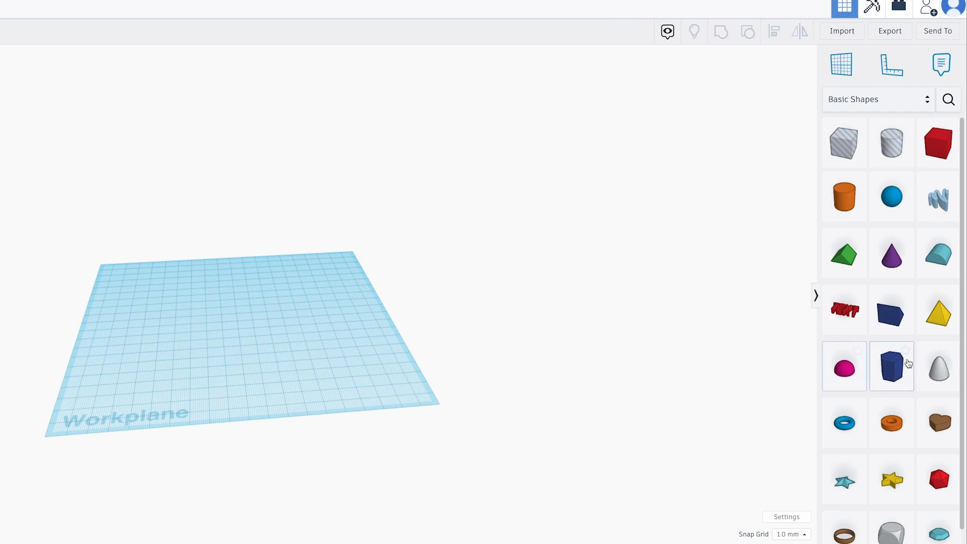
click(937, 365)
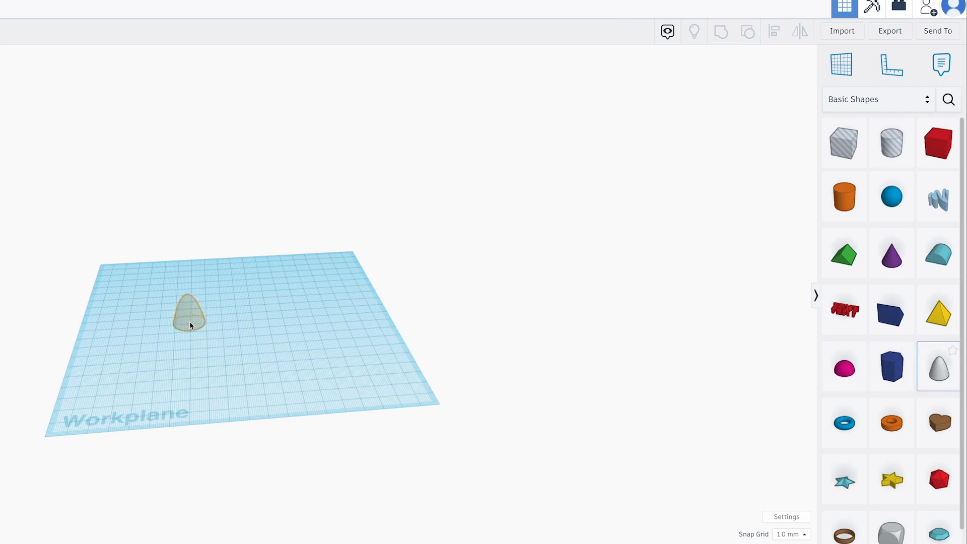
click(188, 314)
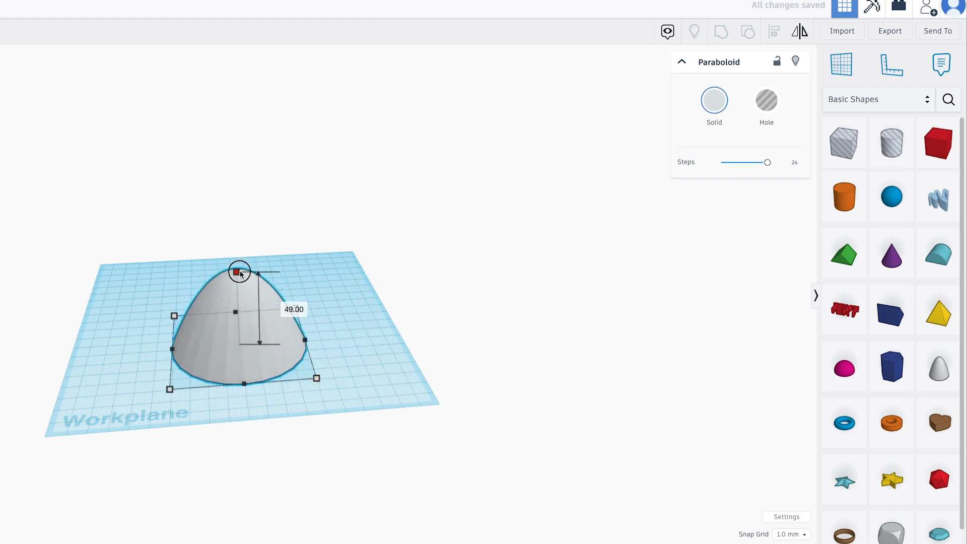
key(cmd+v)
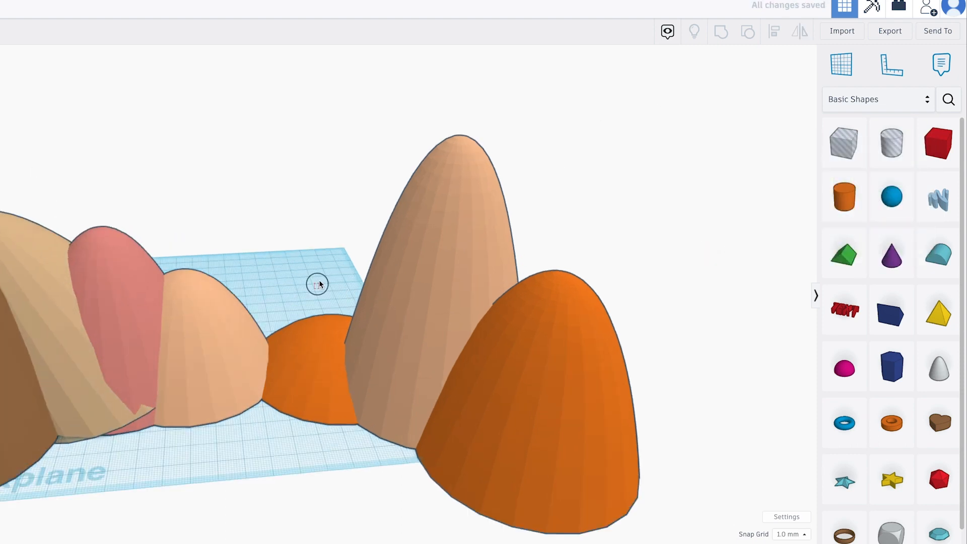
In Workspace settings uncheck Show Grid so the hills sit on a plain background.
click(785, 516)
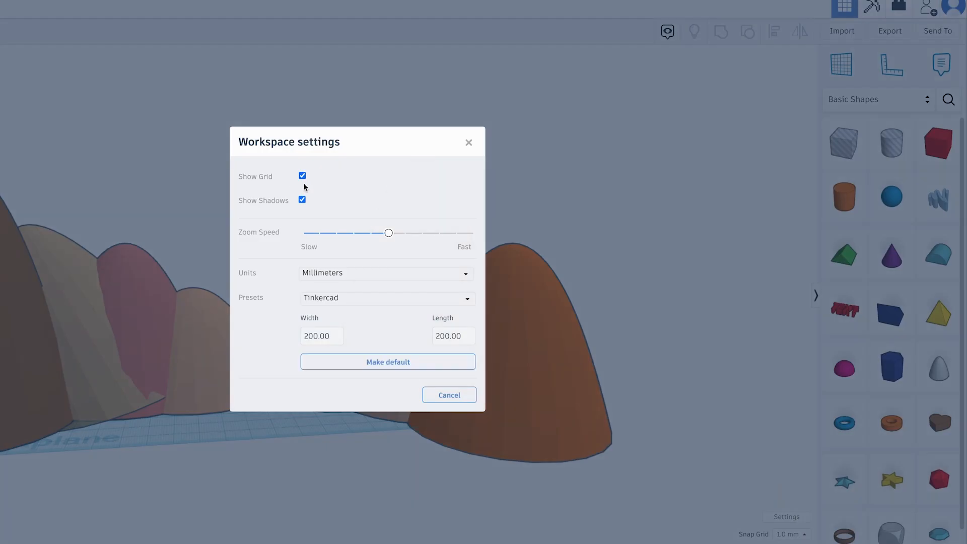
click(449, 395)
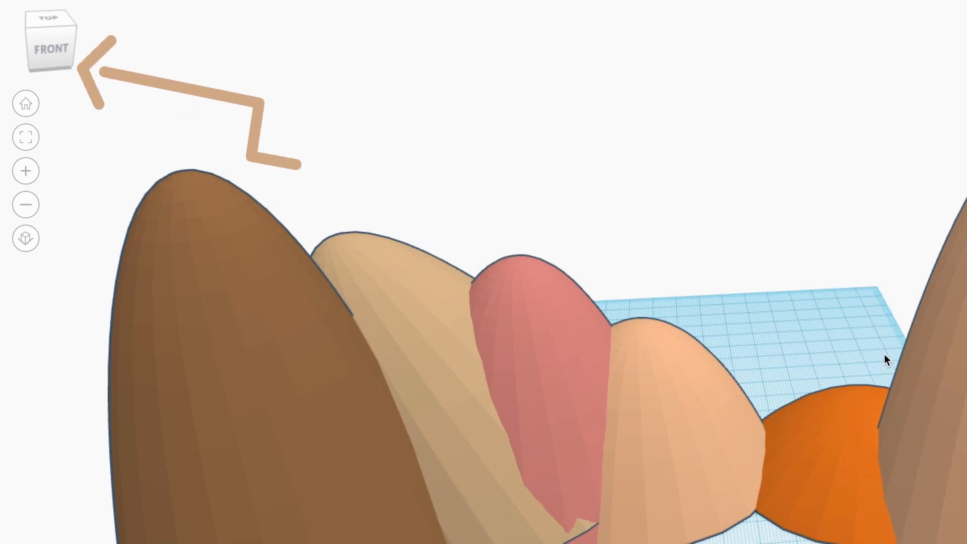
mouse_move(838, 330)
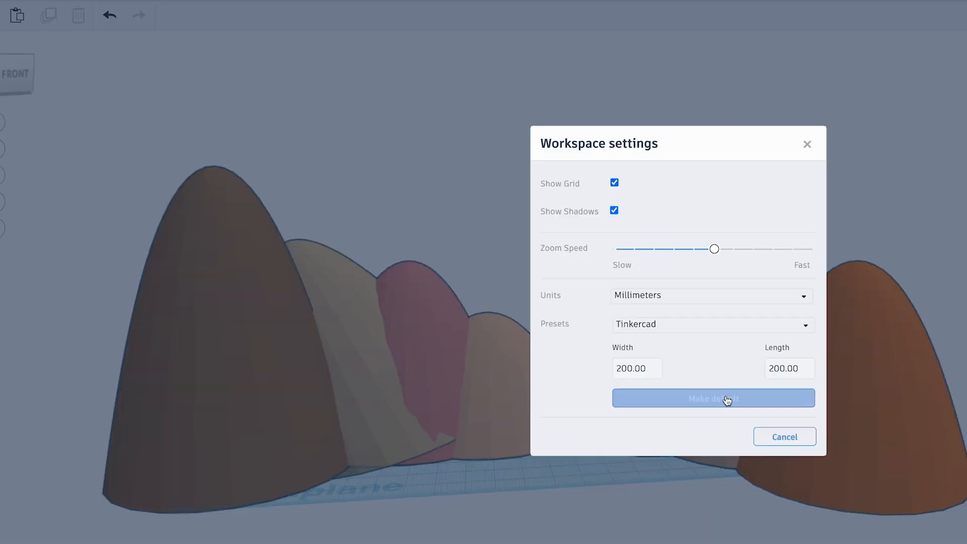
click(615, 183)
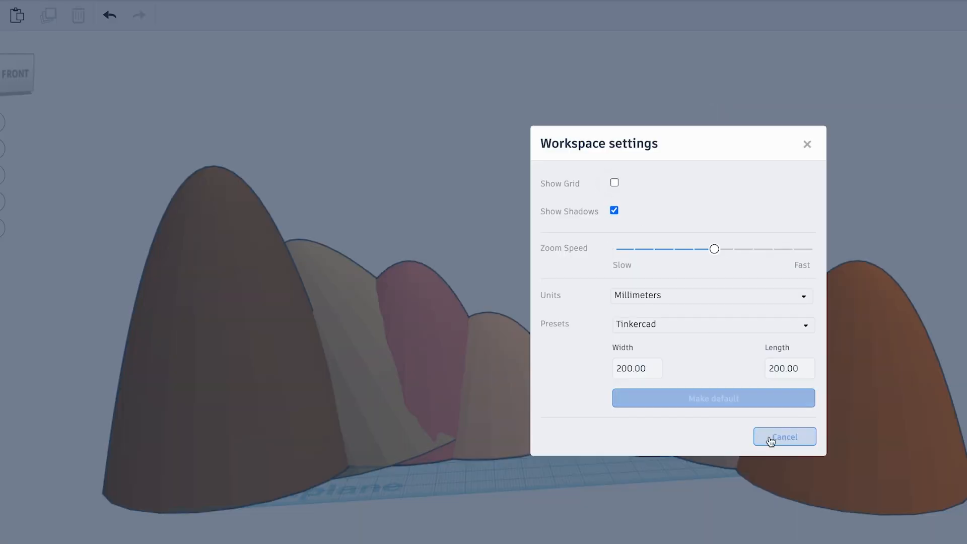
click(783, 436)
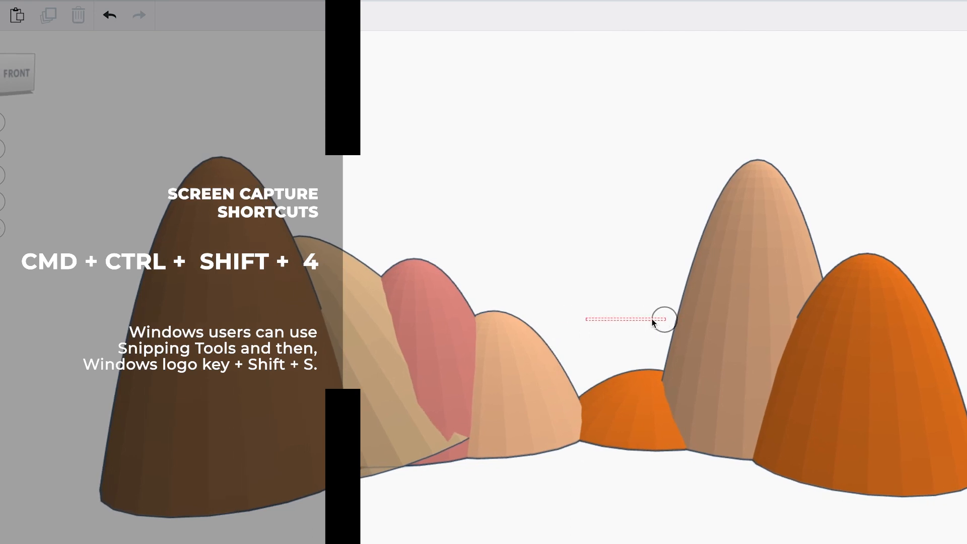
mouse_move(596, 318)
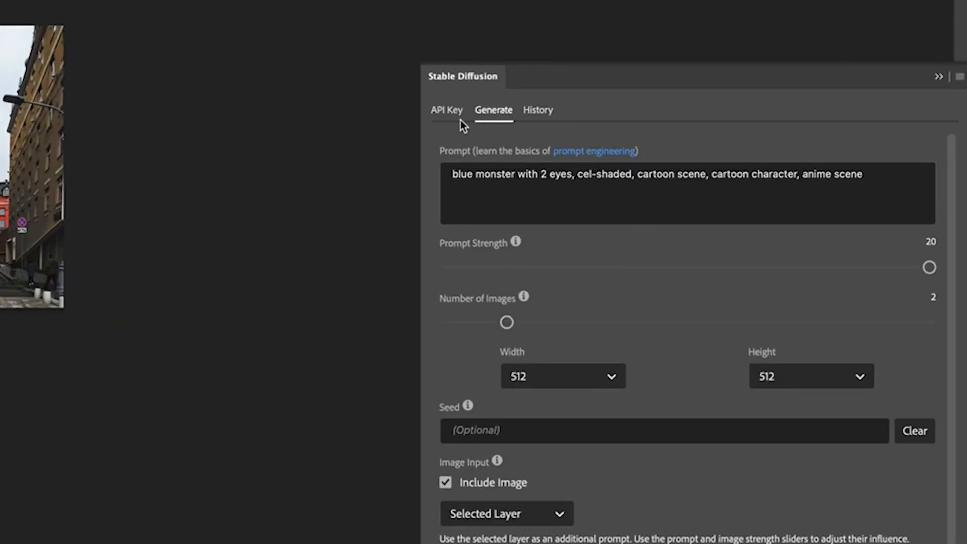
Check the plugin's API Key settings against the DreamStudio account's API key.
click(446, 110)
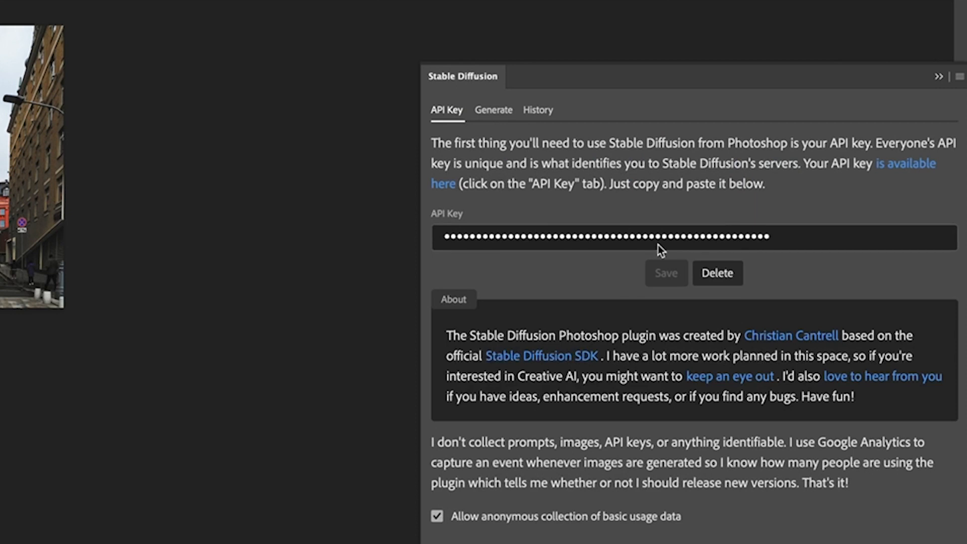
mouse_move(669, 255)
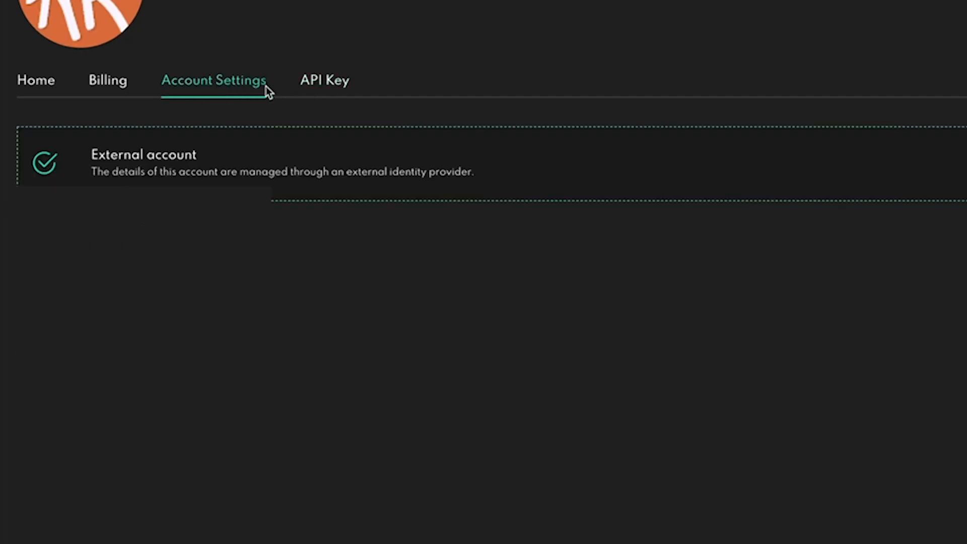
click(323, 80)
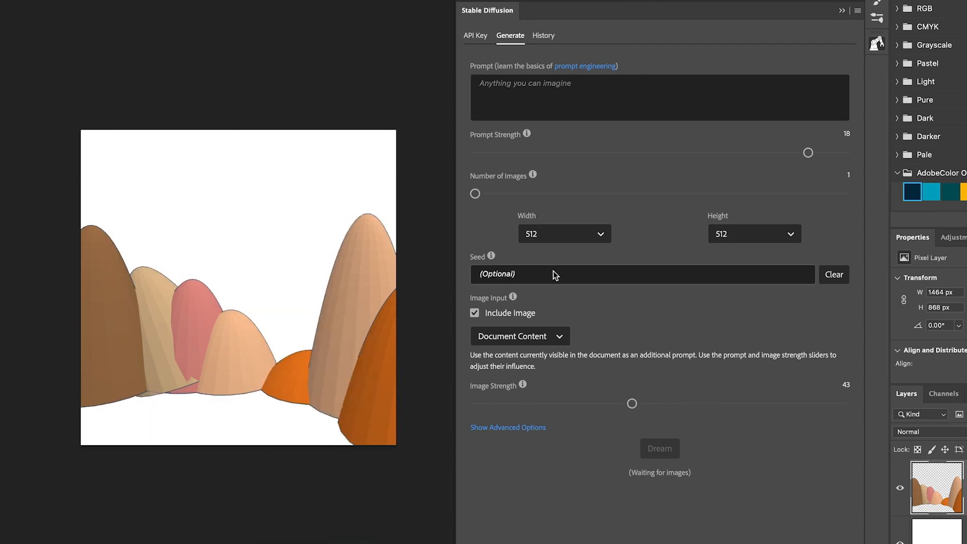
Write the prompt 'valley of mountians with cloudy sky, cel-shaded, anime scene, cartoon scene'.
click(475, 312)
text(cel)
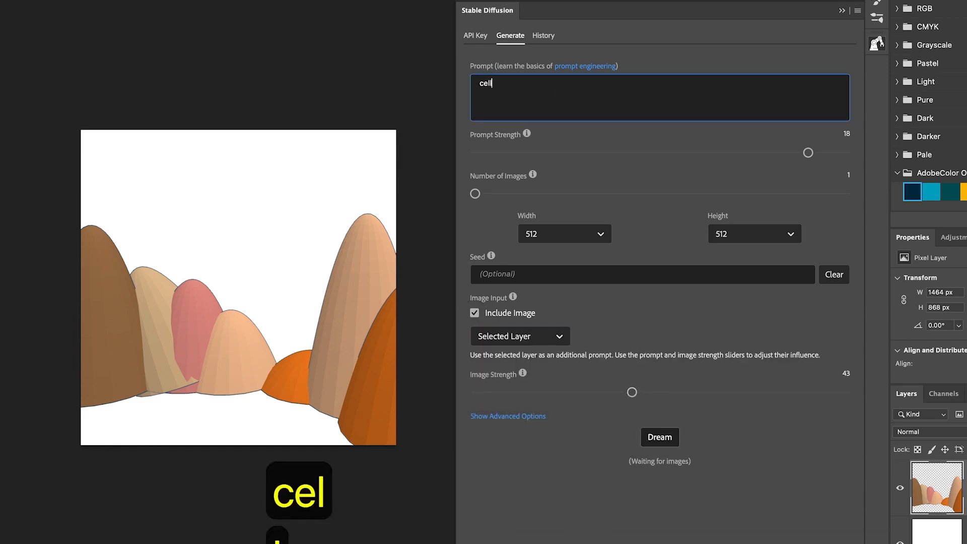
text(0-s)
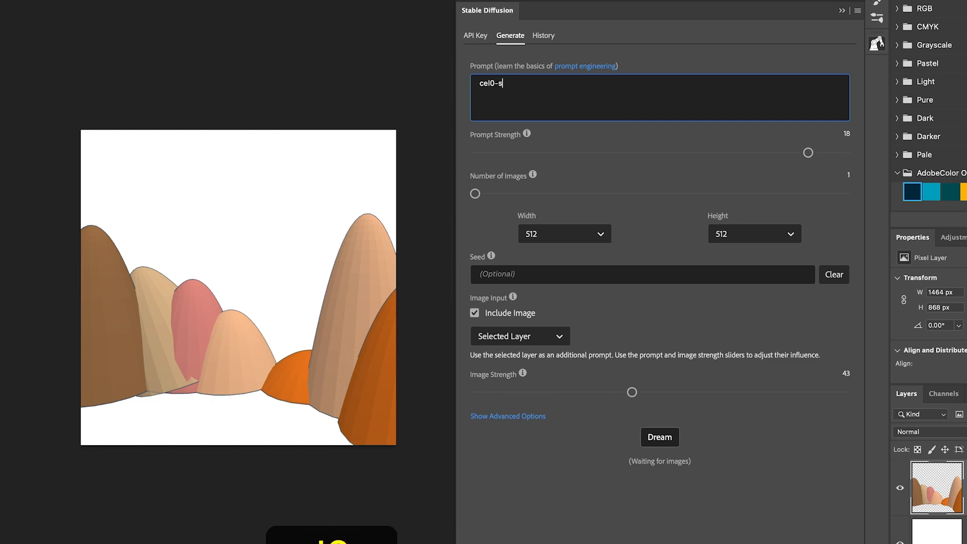
text(cel-shaded)
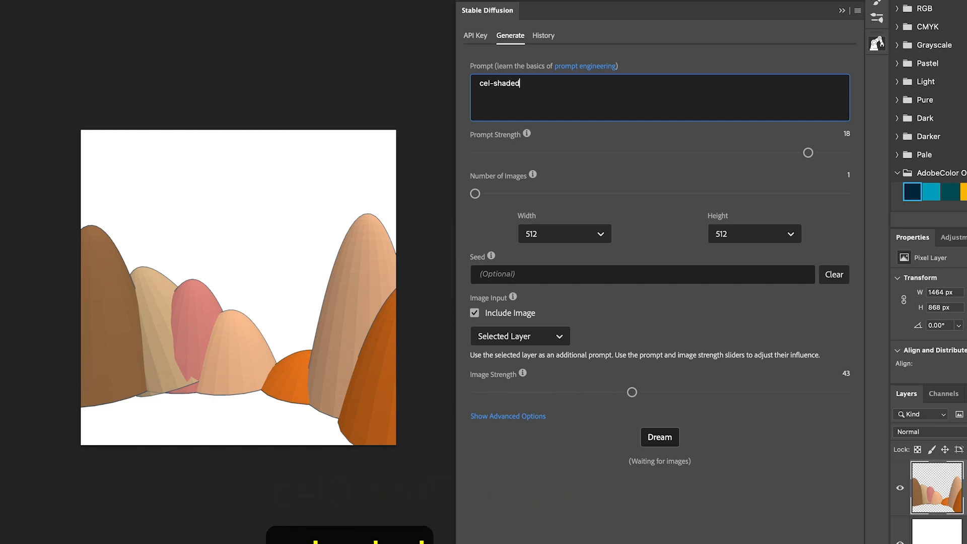
text(, anime scene, cartoon scene)
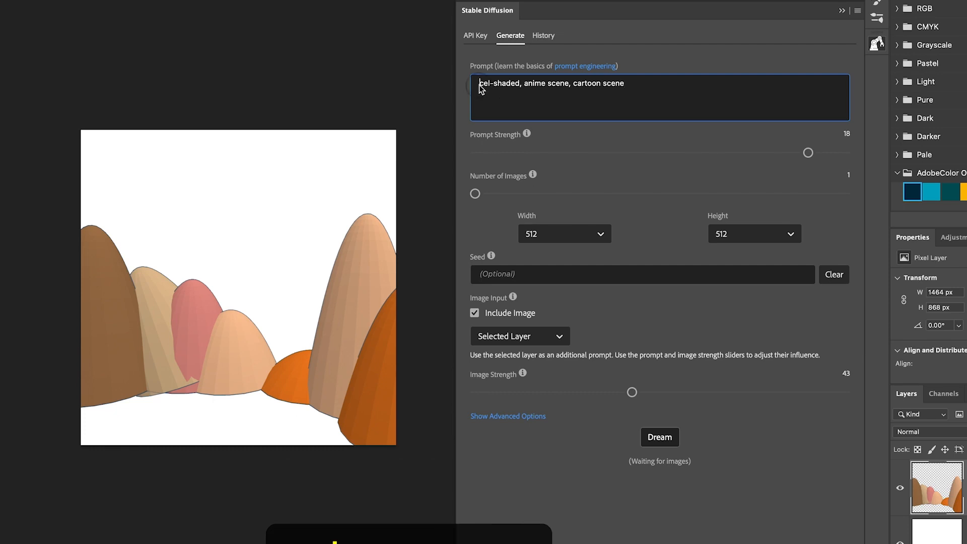
text(valley)
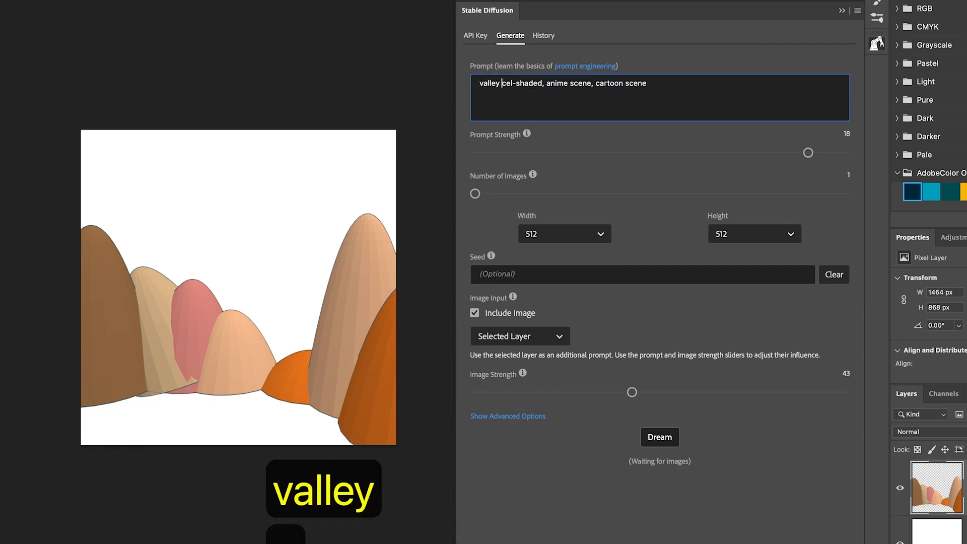
text(of mountians an)
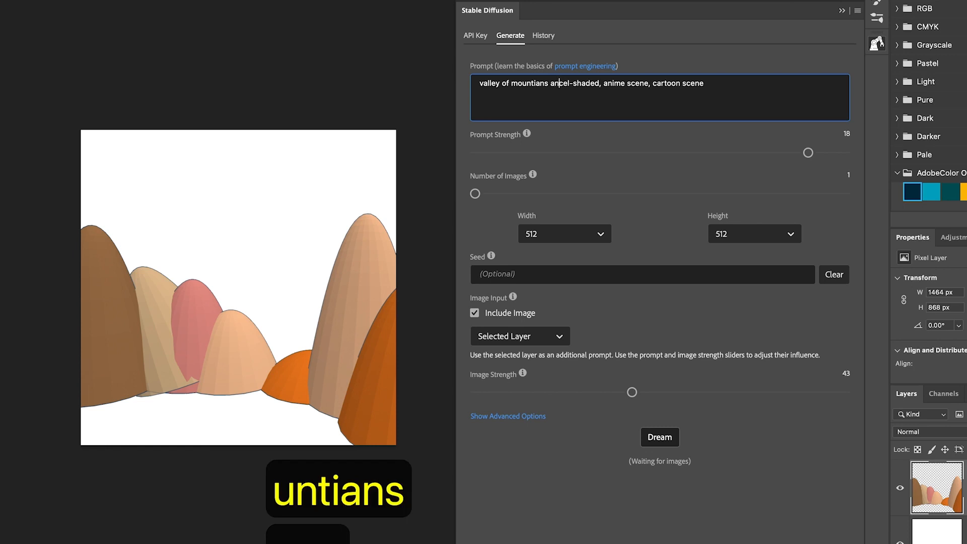
text(and clouds, blue skies)
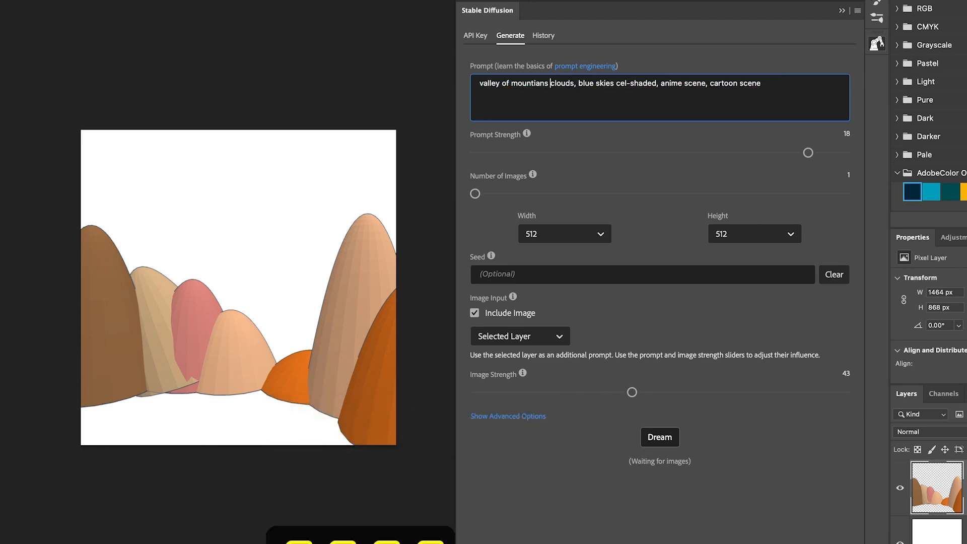
text(with cloudy sky)
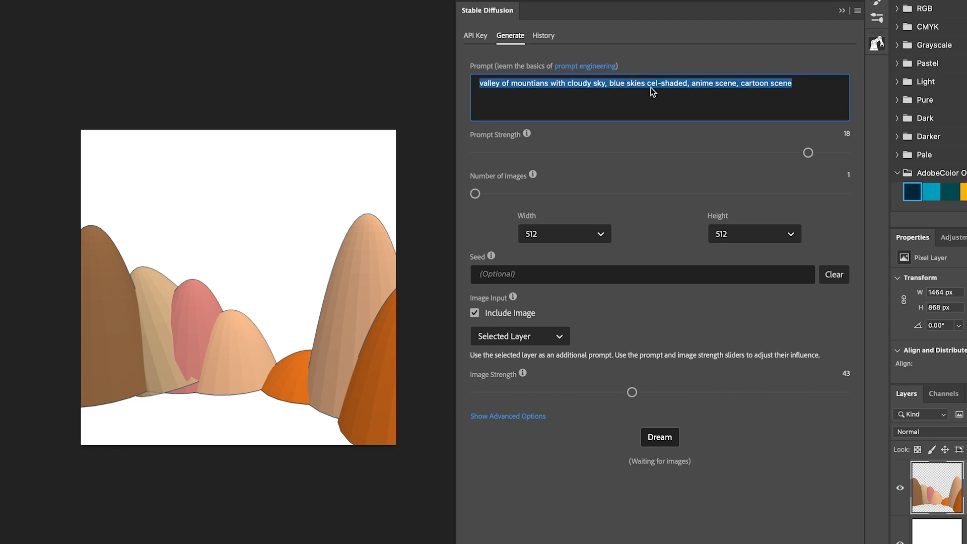
Insert 'trees' into the prompt after the cloudy sky phrase.
click(646, 82)
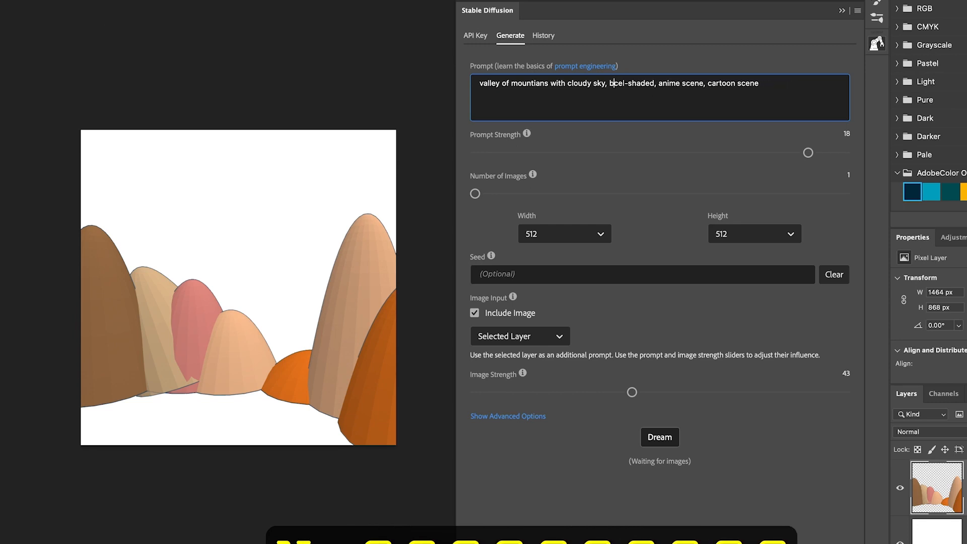
text(trees,)
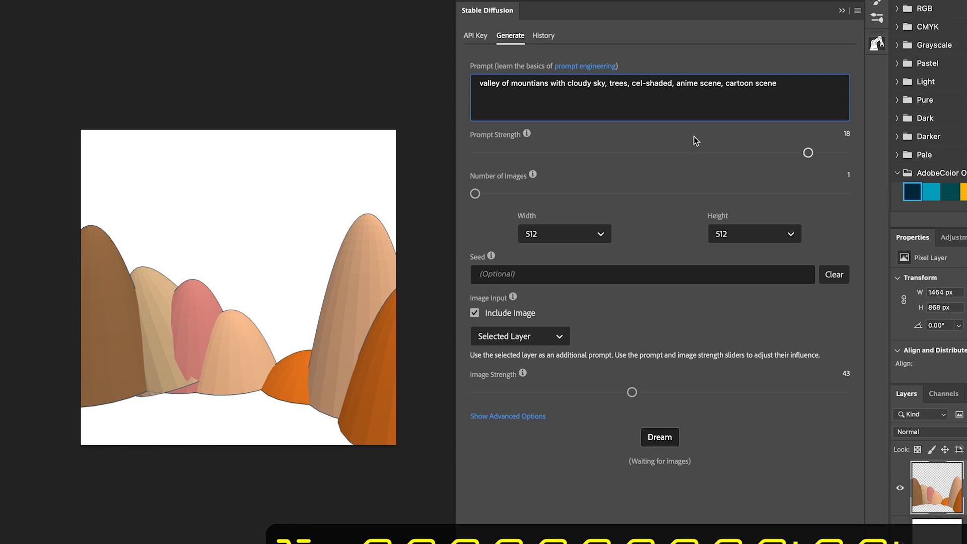
mouse_move(810, 154)
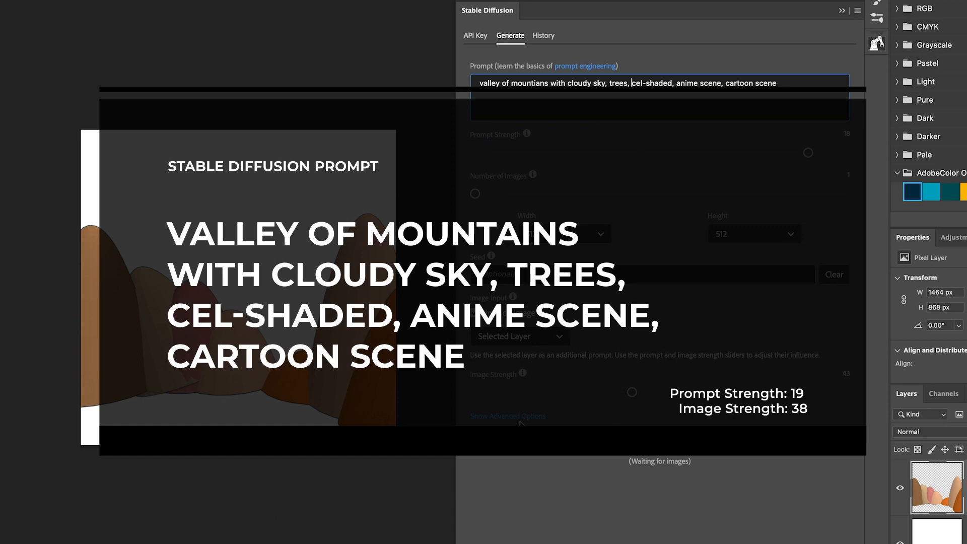
Show the advanced options and lower Image Strength to 40.
click(507, 416)
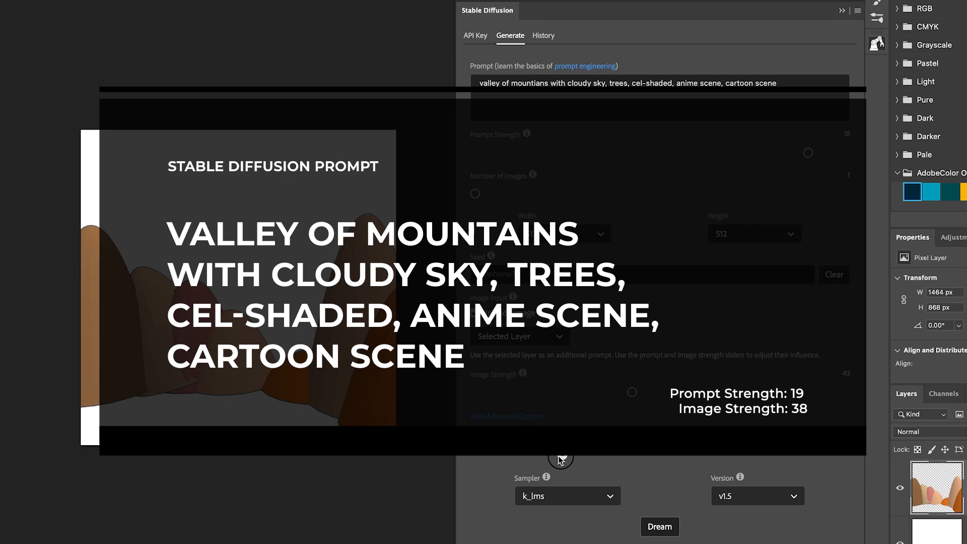
mouse_move(620, 399)
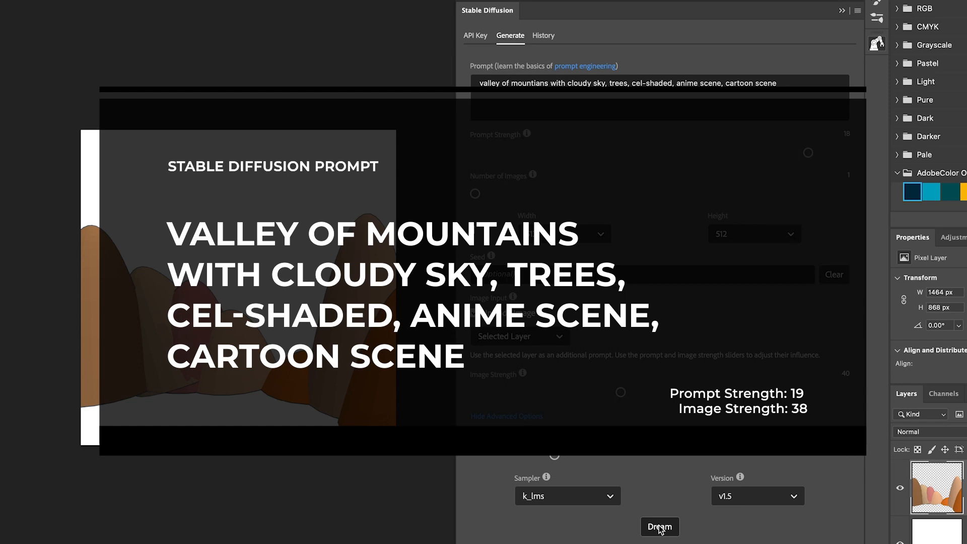
click(658, 527)
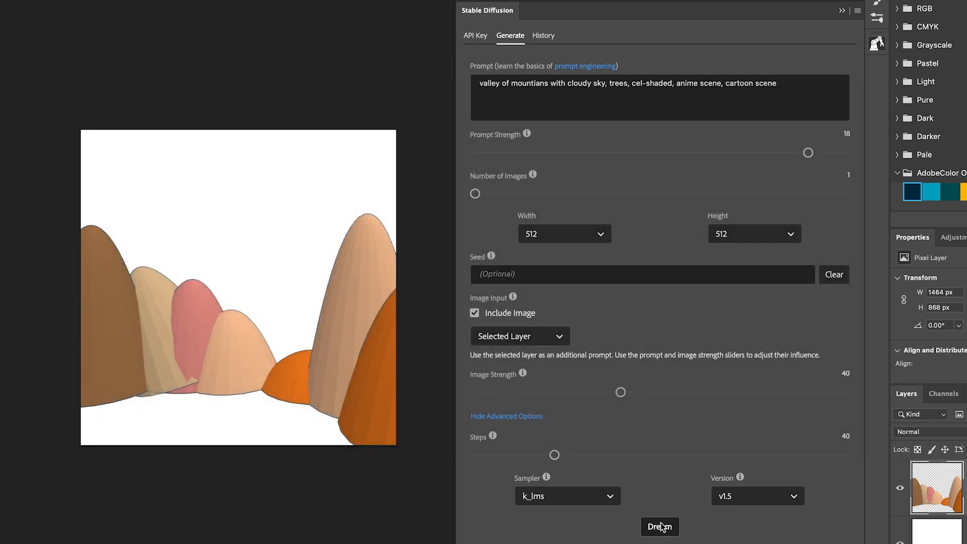
click(659, 527)
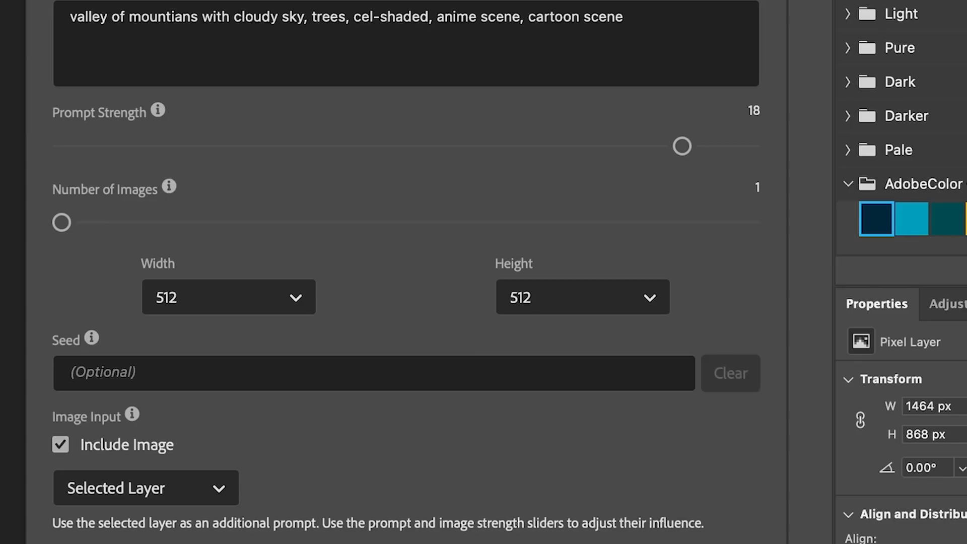
scroll(down, 3)
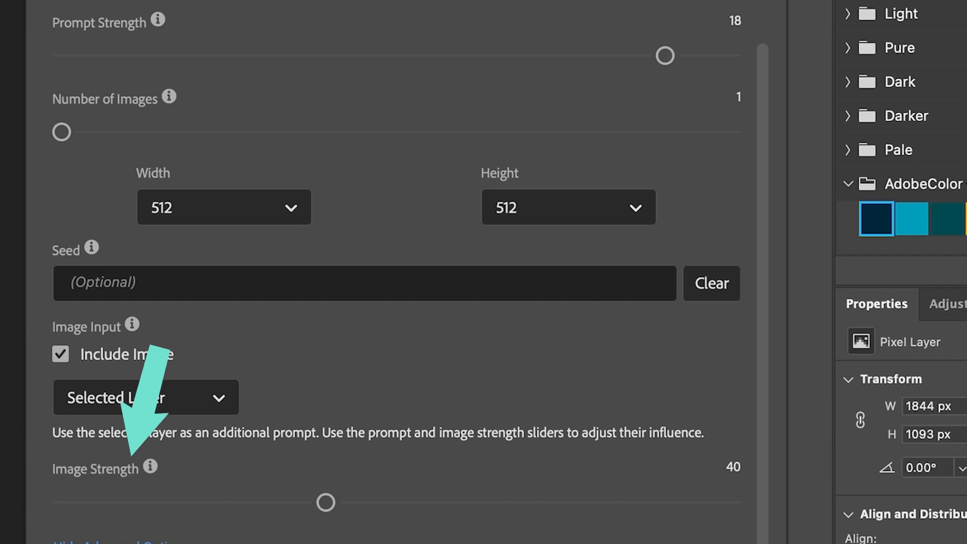
scroll(up, 3)
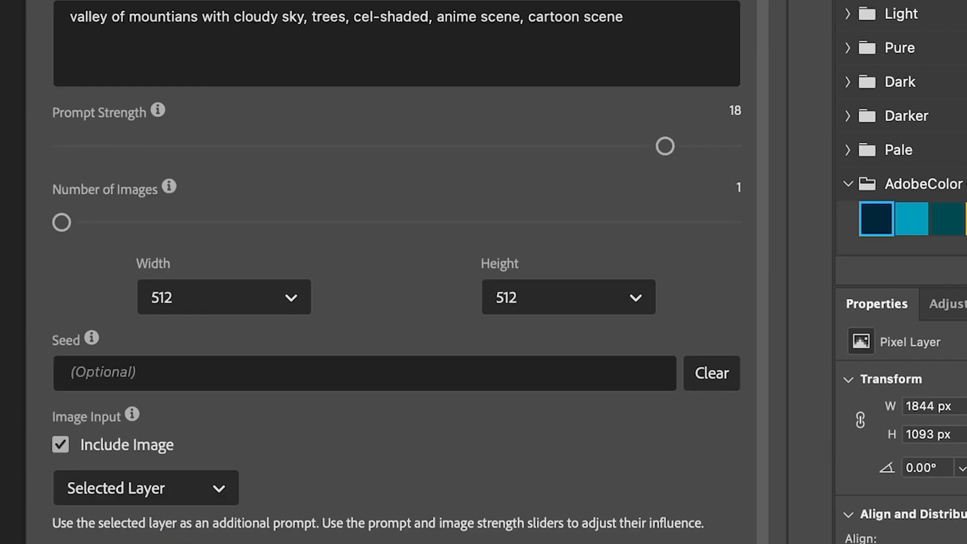
scroll(down, 3)
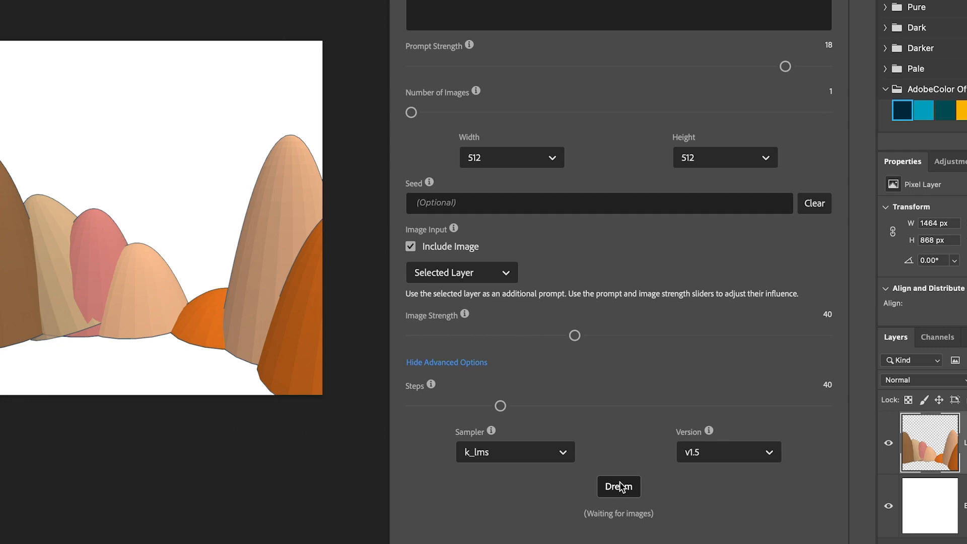
Run Dream to produce a cartoon mountain valley from the hills blockout layer.
click(618, 487)
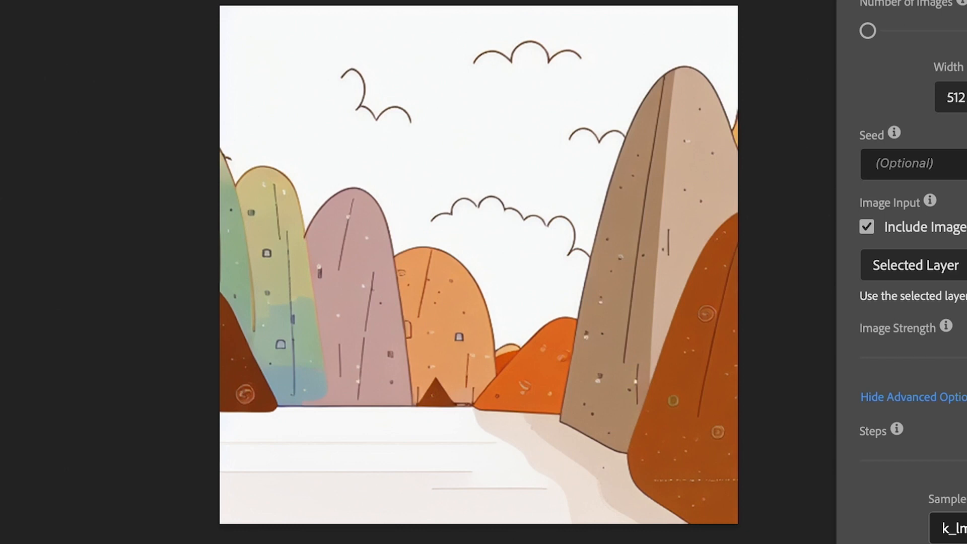
key(cmd+v)
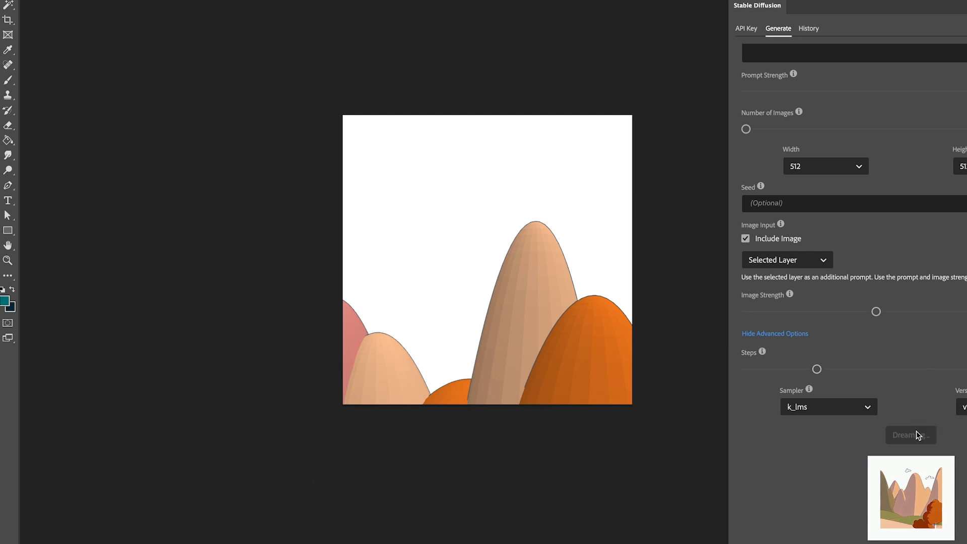
Generate more valley variations and add a result to the document as a new layer.
click(910, 435)
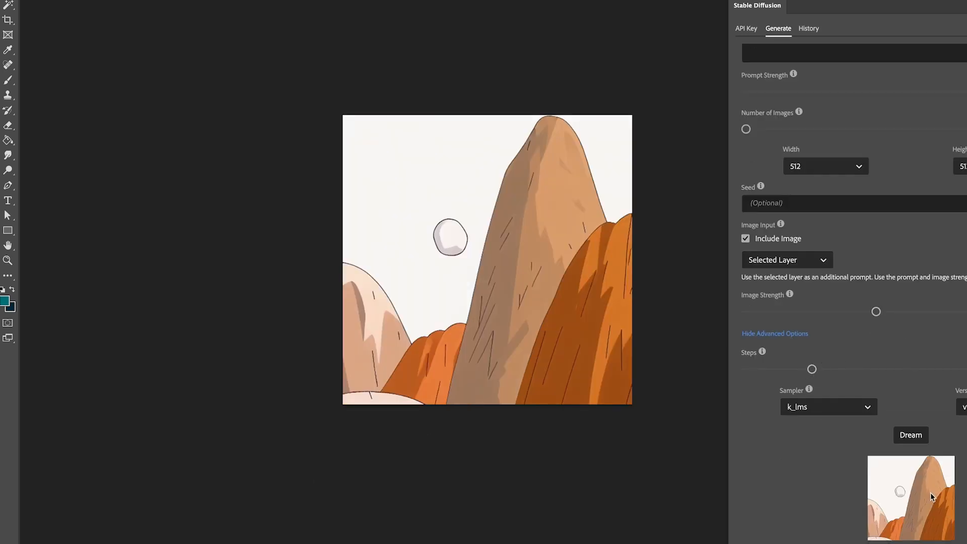
click(910, 435)
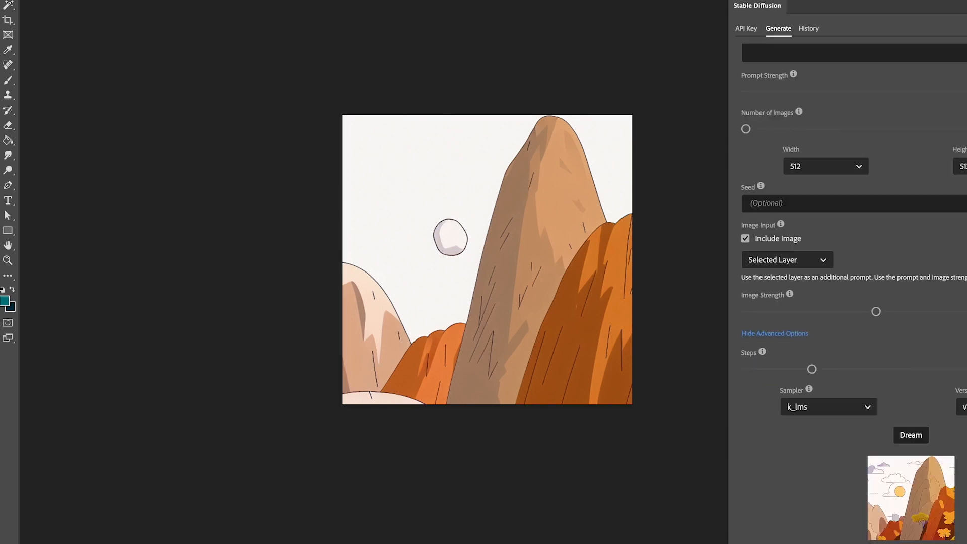
click(911, 435)
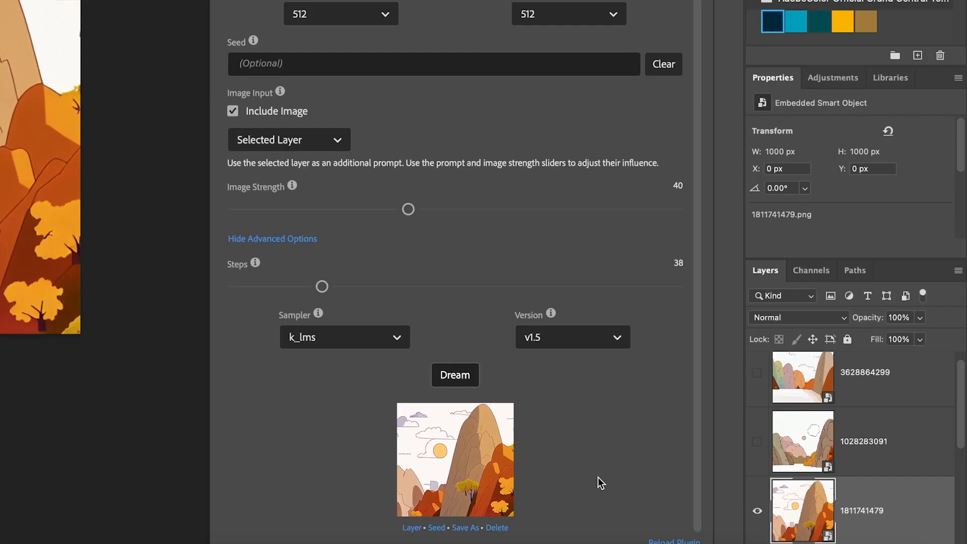
mouse_move(637, 498)
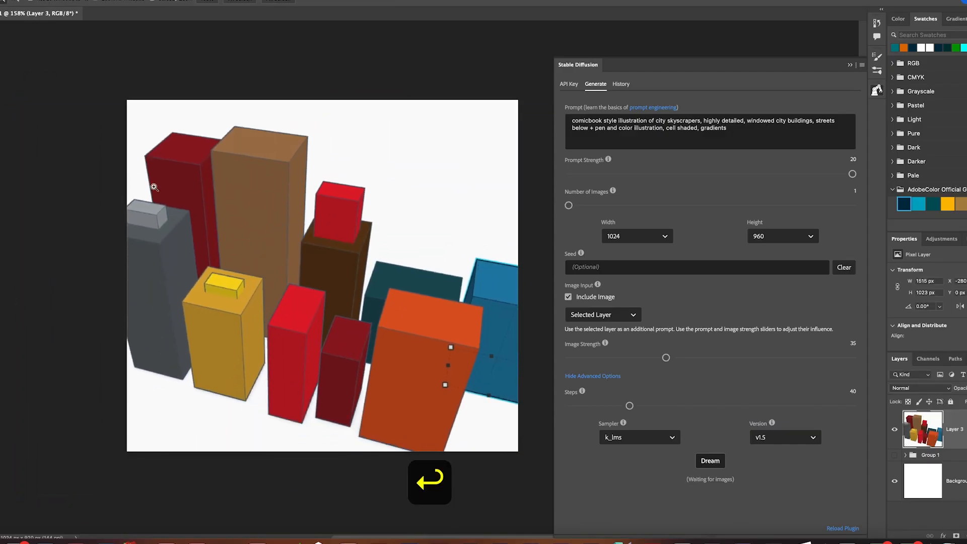
Generate a comic-style city skyscraper illustration from the selected blockout layer via Dream.
click(710, 460)
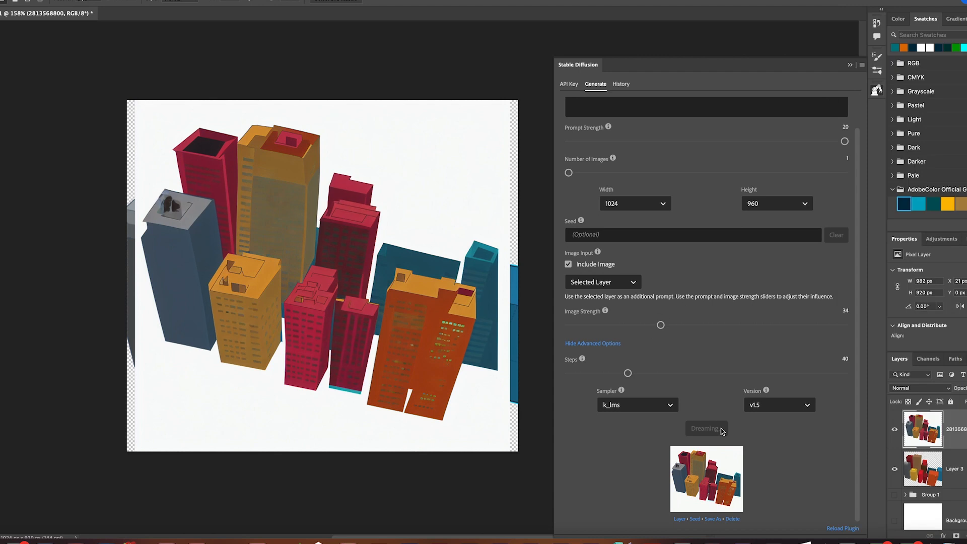
click(705, 428)
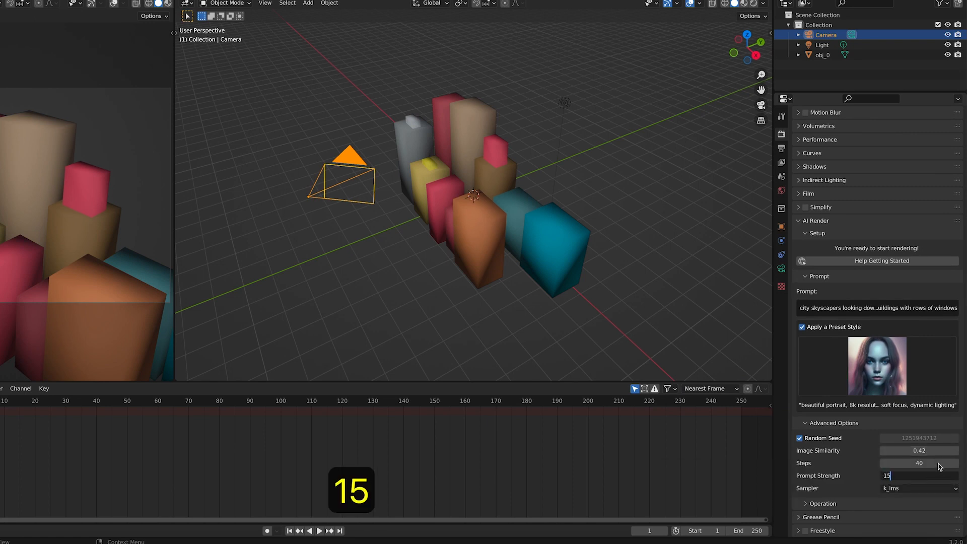
Confirm the AI Render prompt strength at 15.00 for the skyscraper scene.
key(Return)
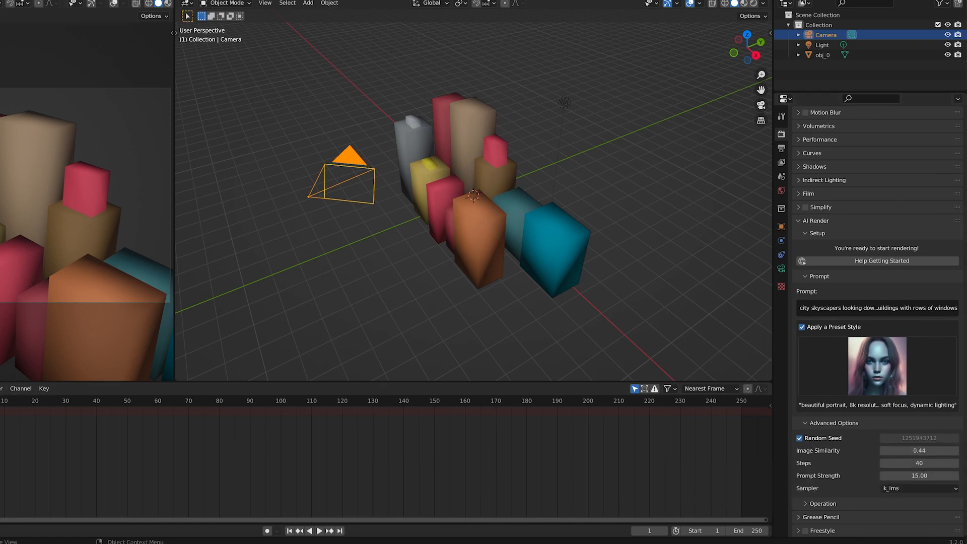